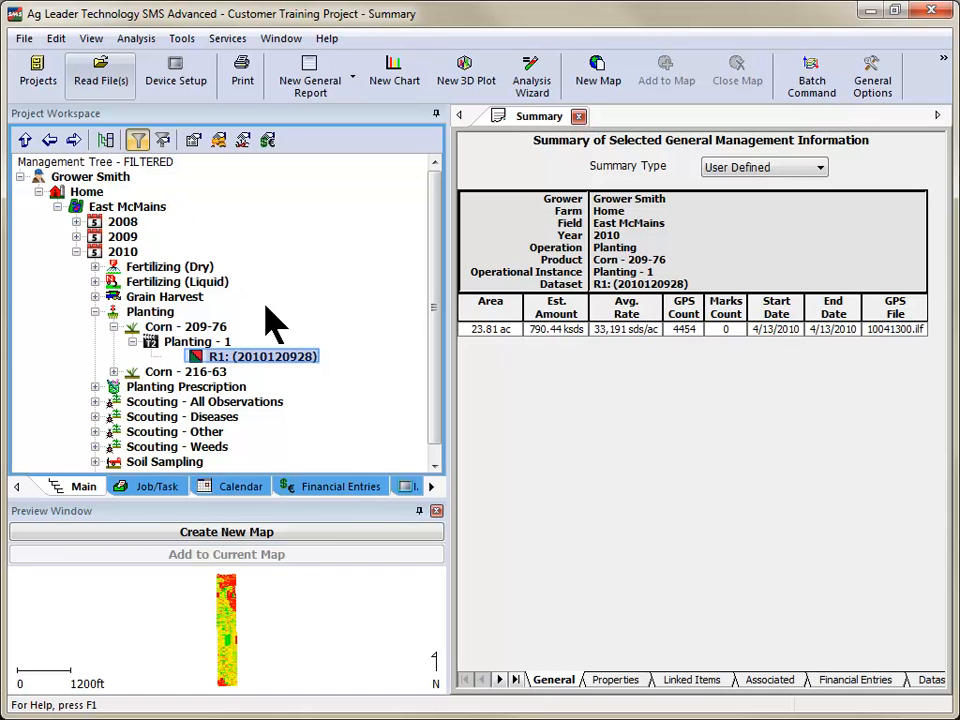
mouse_move(316, 376)
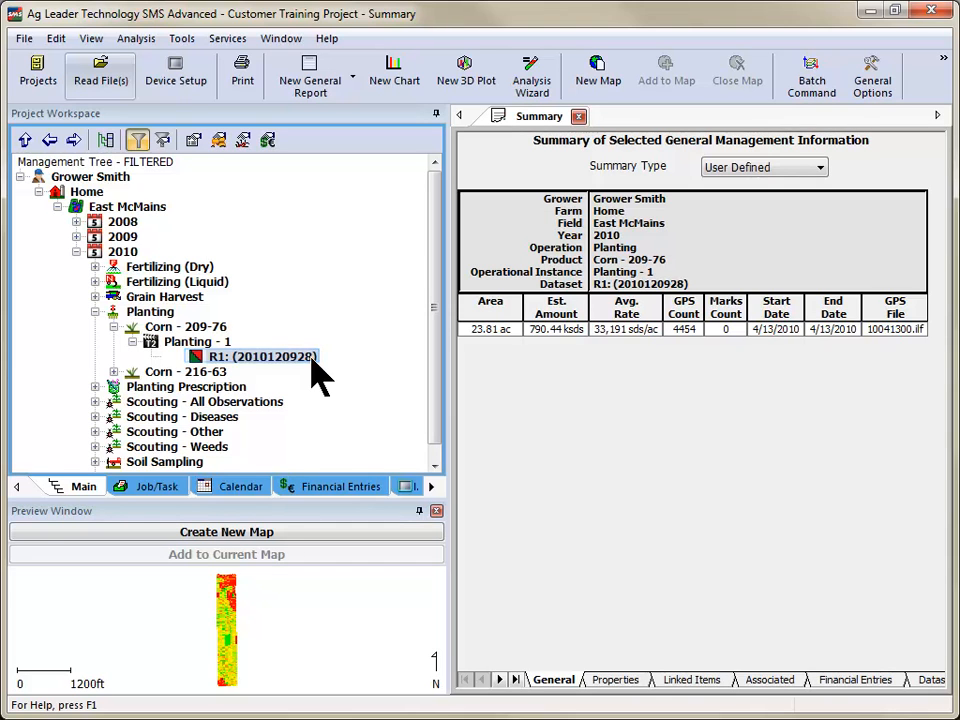
Open Resource Tracking for the planting dataset and add Joe Farmer as its operator
right_click(258, 356)
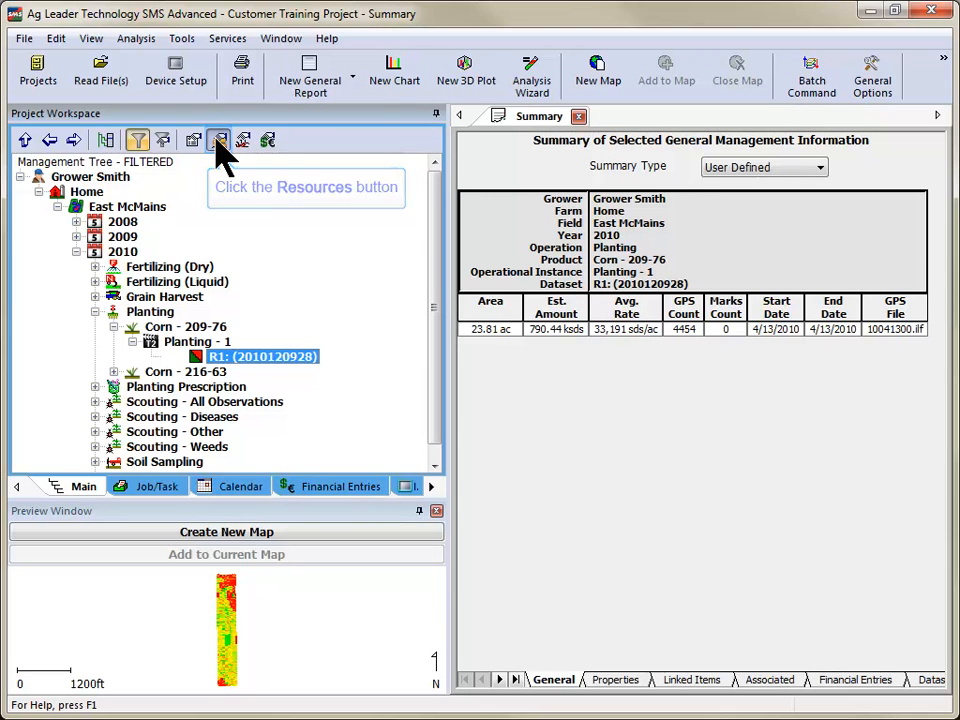
click(220, 140)
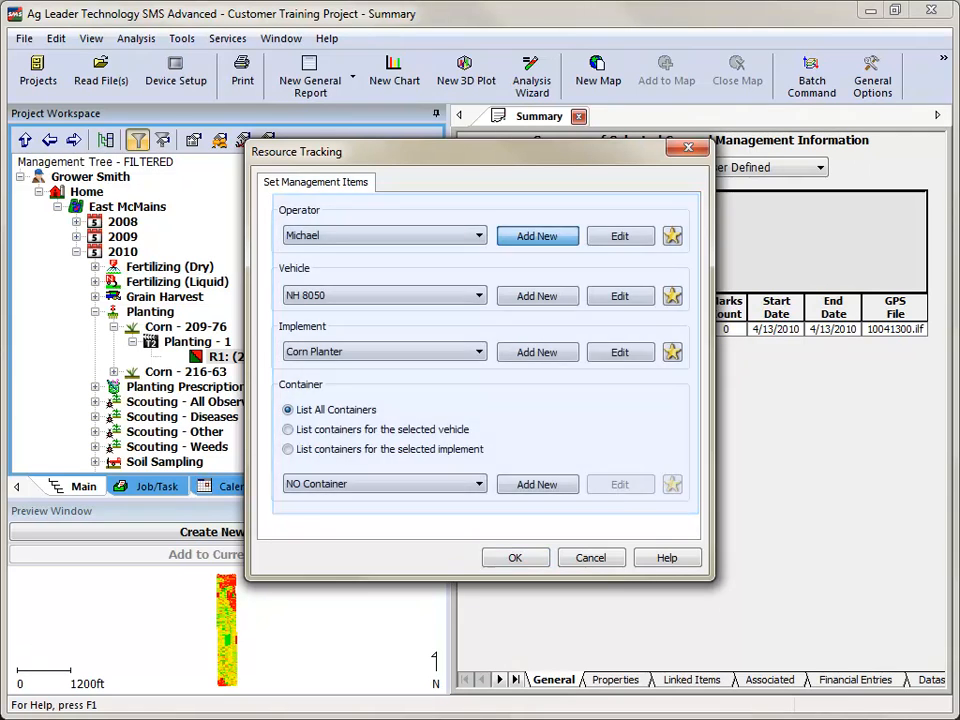
mouse_move(536, 236)
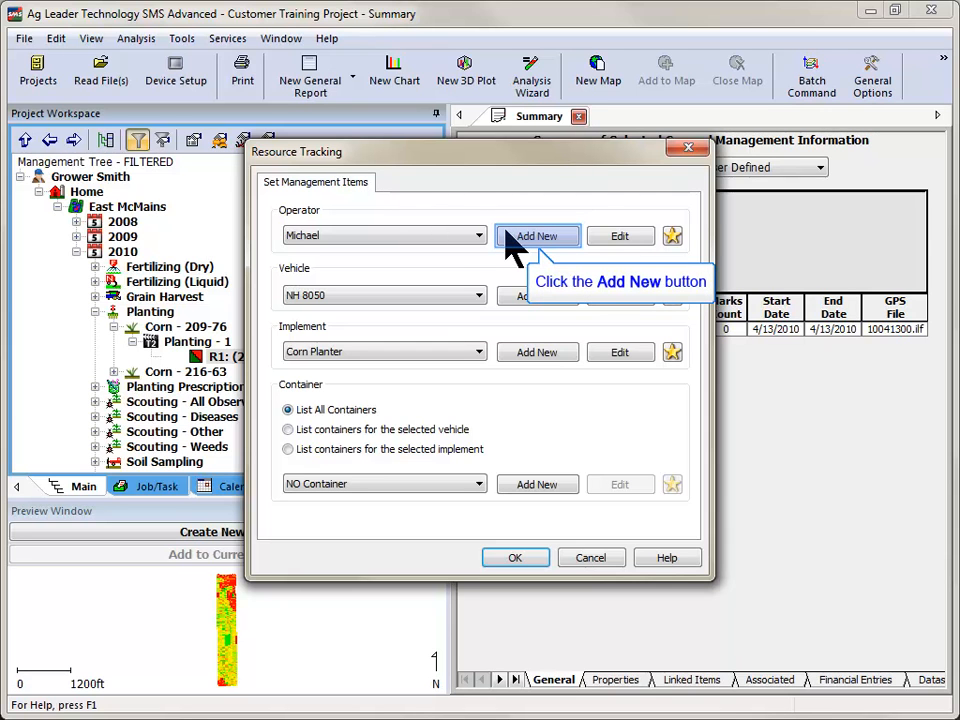
click(536, 236)
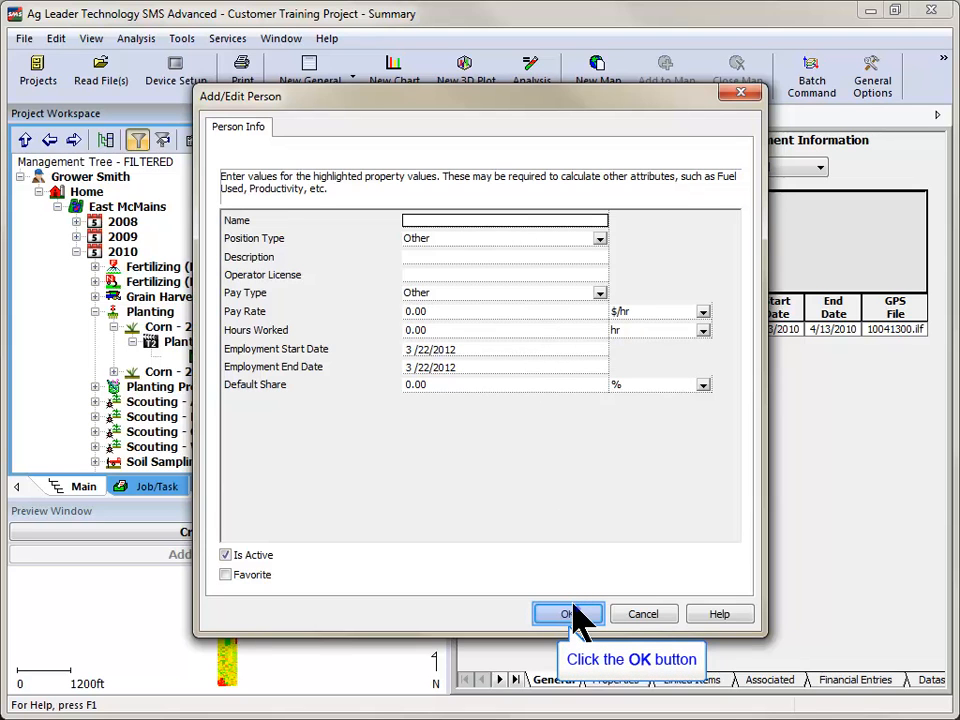
click(568, 612)
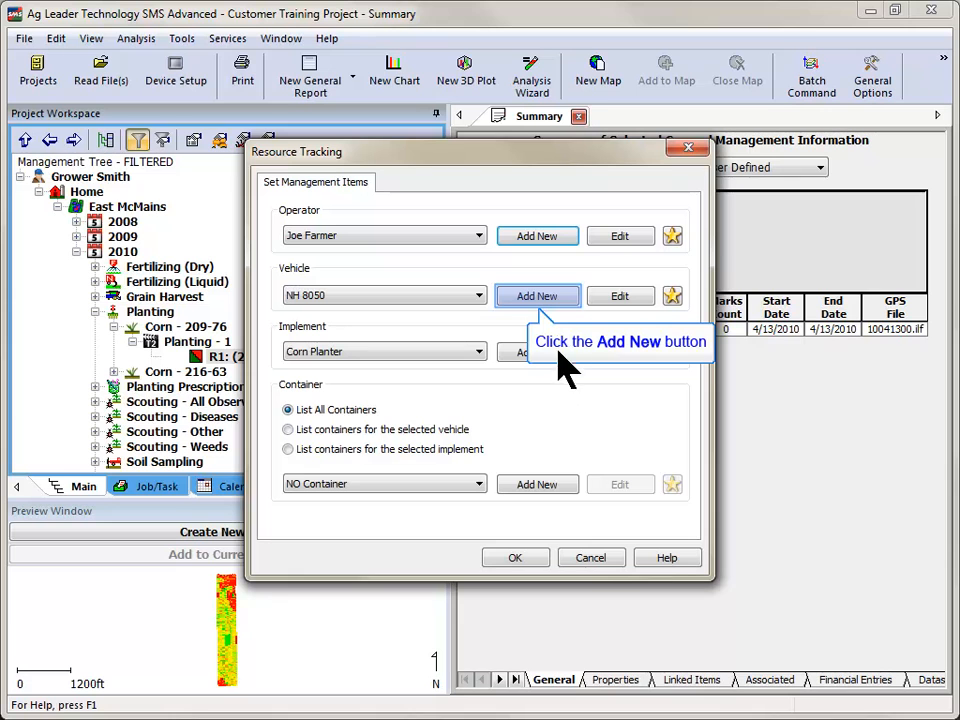
mouse_move(560, 310)
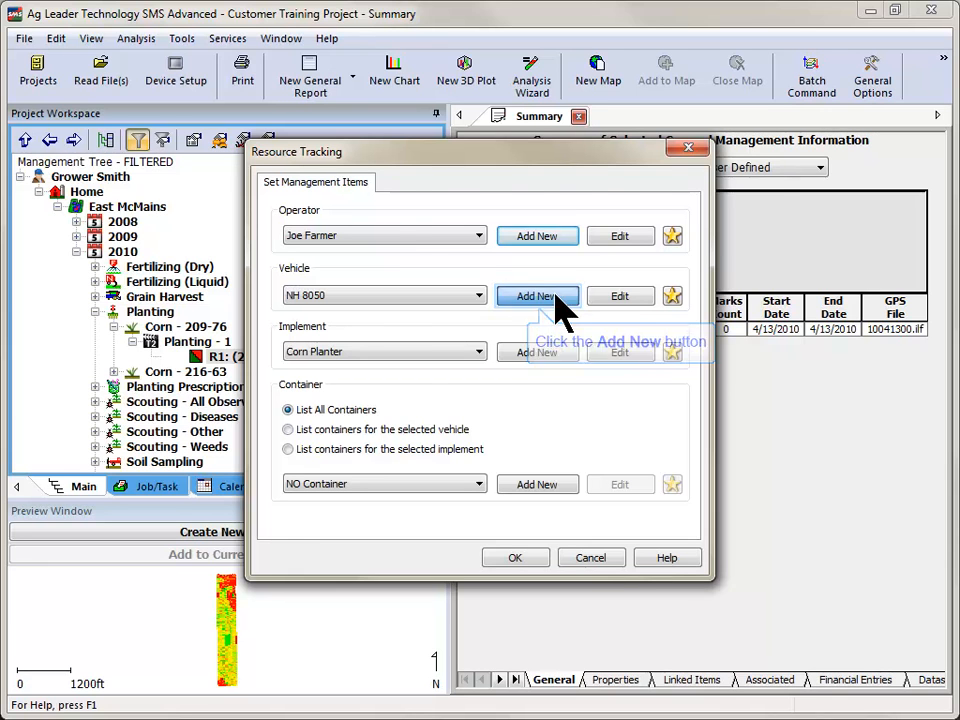
Add vehicle MX230 of class Tractor with 130 gal fuel capacity and 6 gal/hr consumption
click(536, 296)
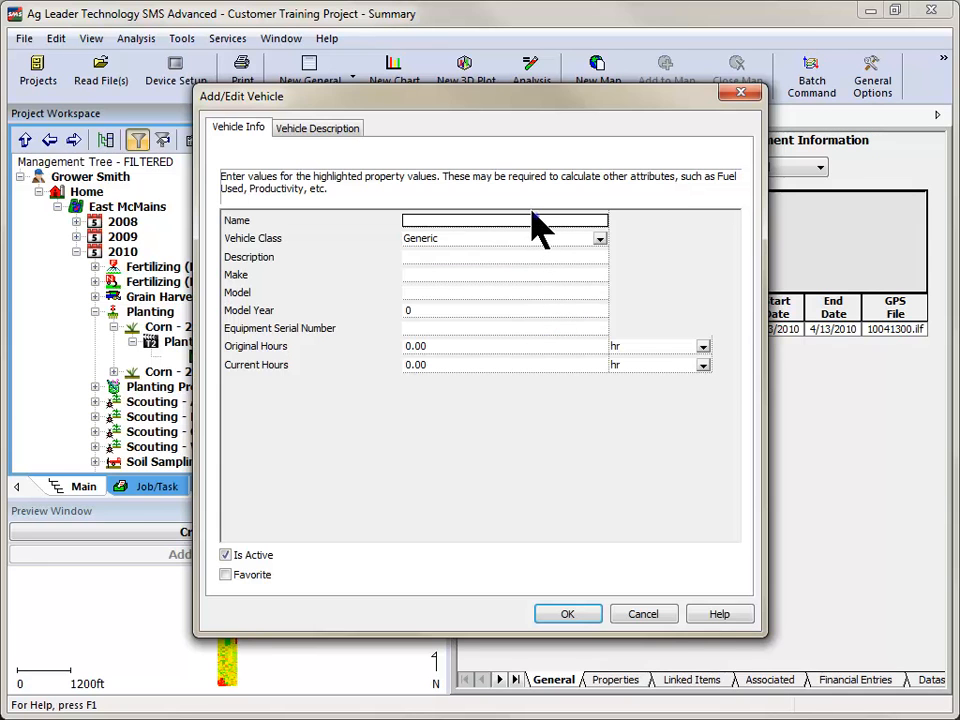
click(600, 238)
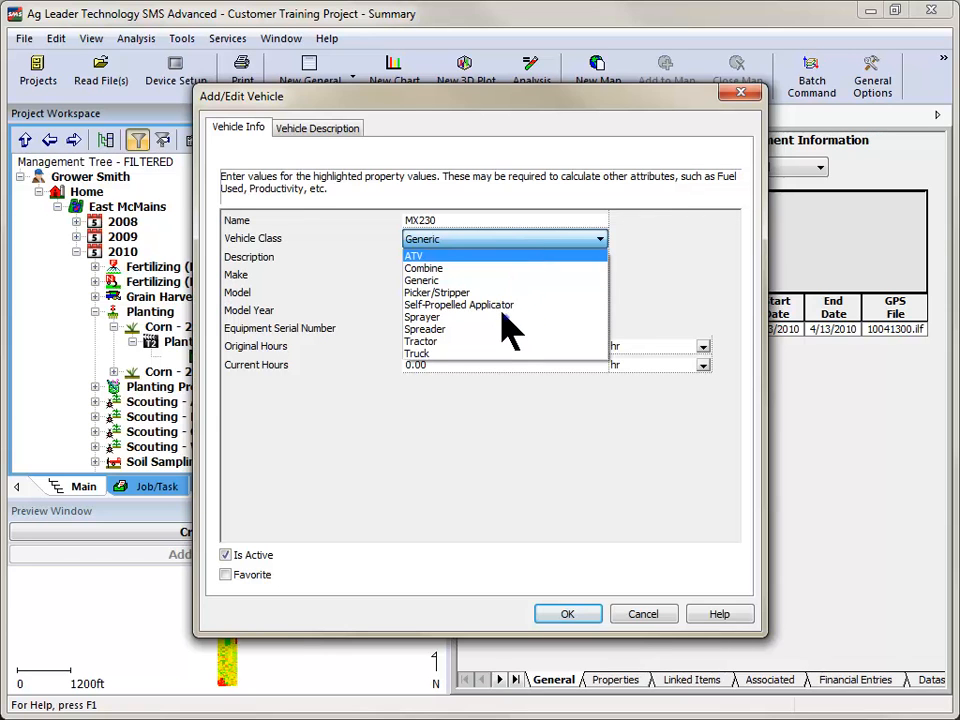
click(420, 340)
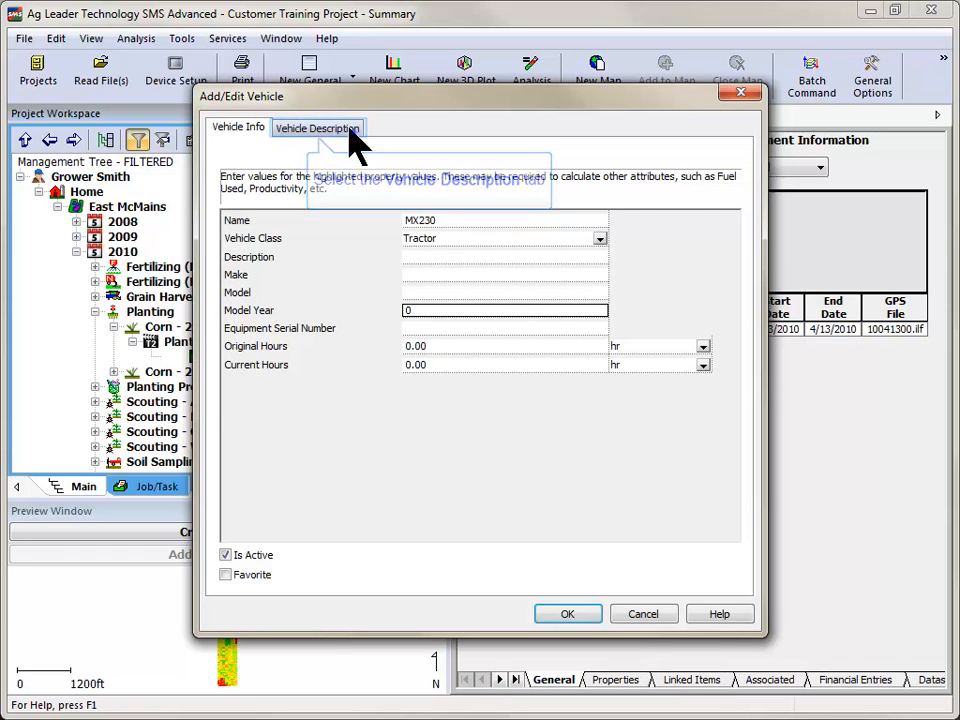
click(316, 128)
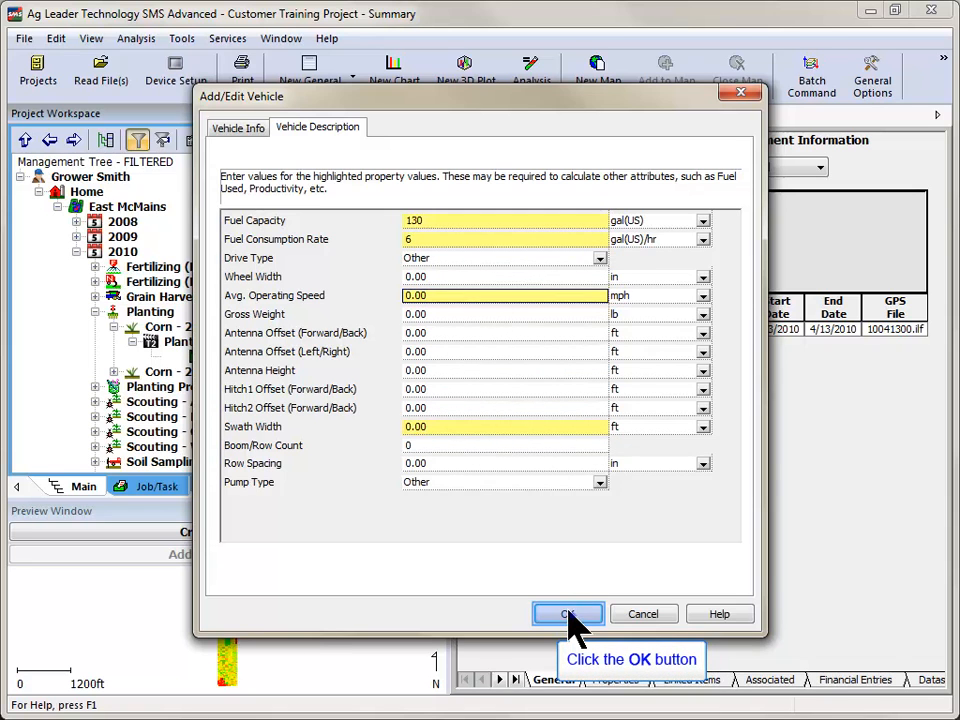
click(568, 612)
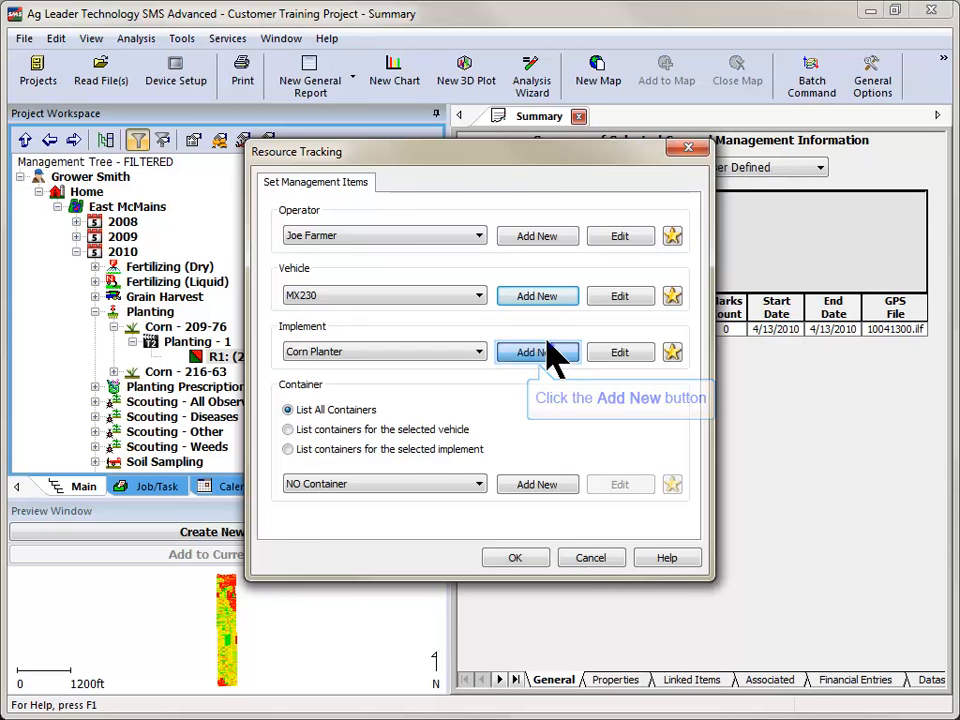
Add the Kinze 3100 implement with Planting class and assign it
click(536, 352)
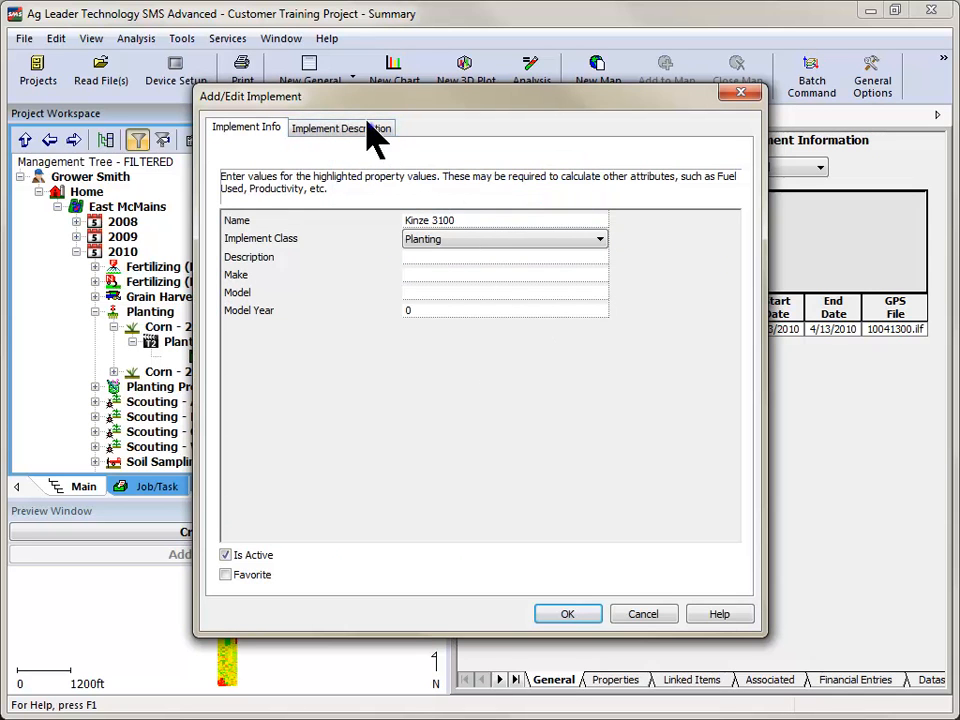
mouse_move(550, 250)
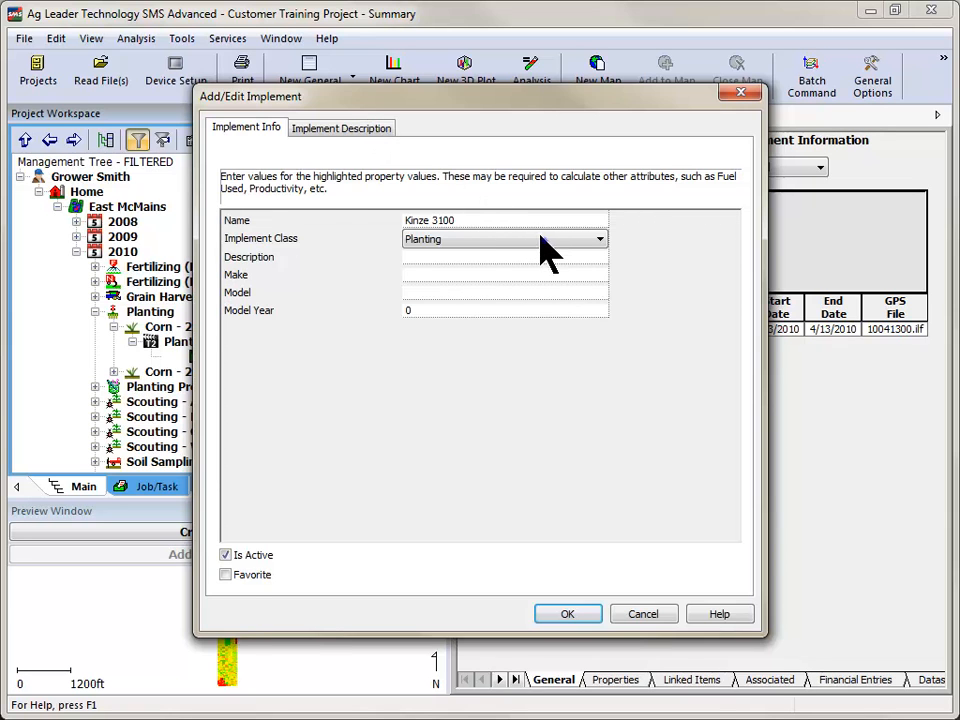
click(568, 612)
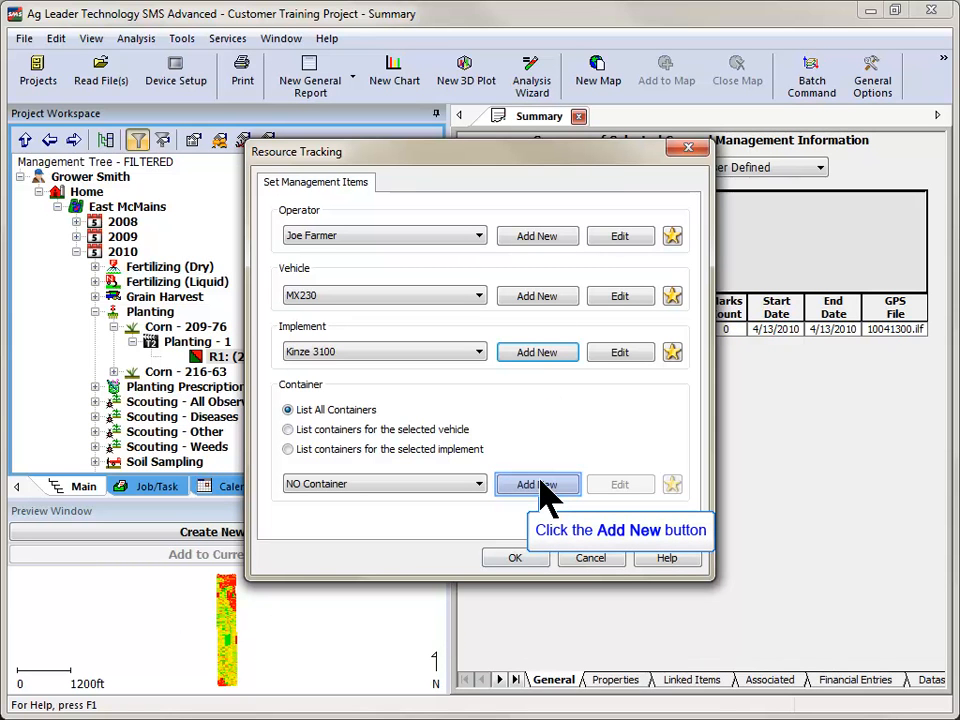
Add a 32 bu Seed Hopper container linked to the Kinze 3100 implement
click(536, 484)
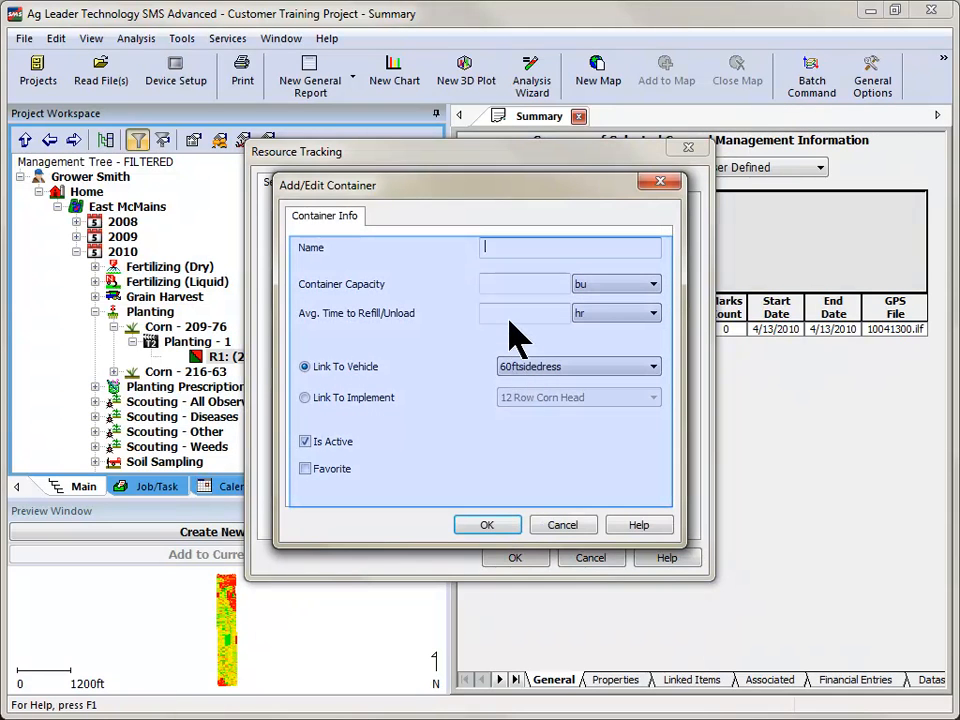
mouse_move(504, 296)
text(Seed Hopper)
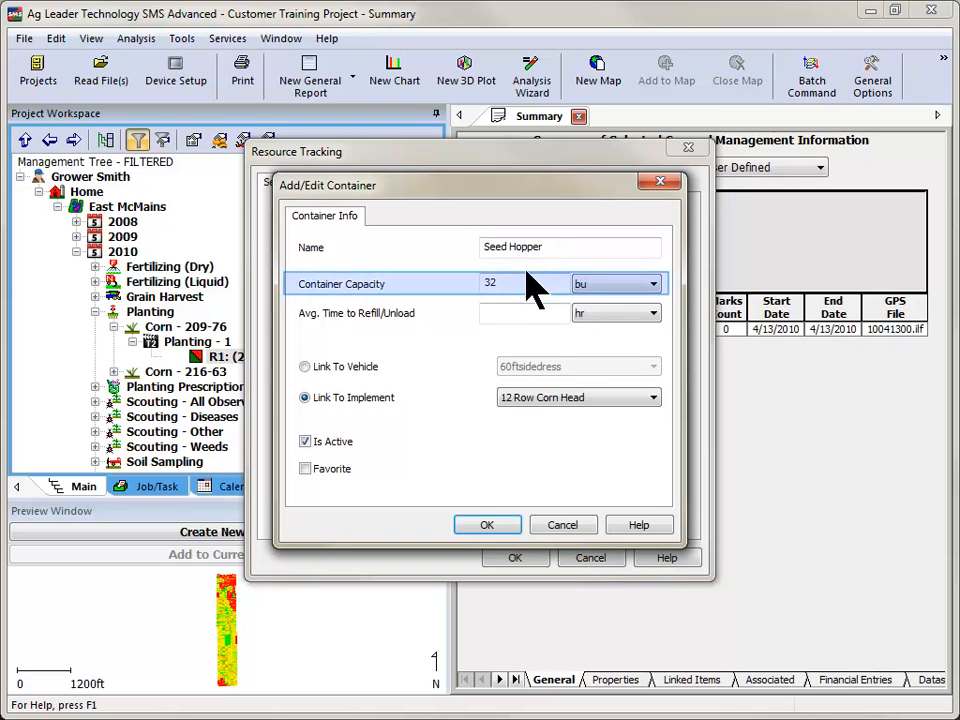
mouse_move(524, 296)
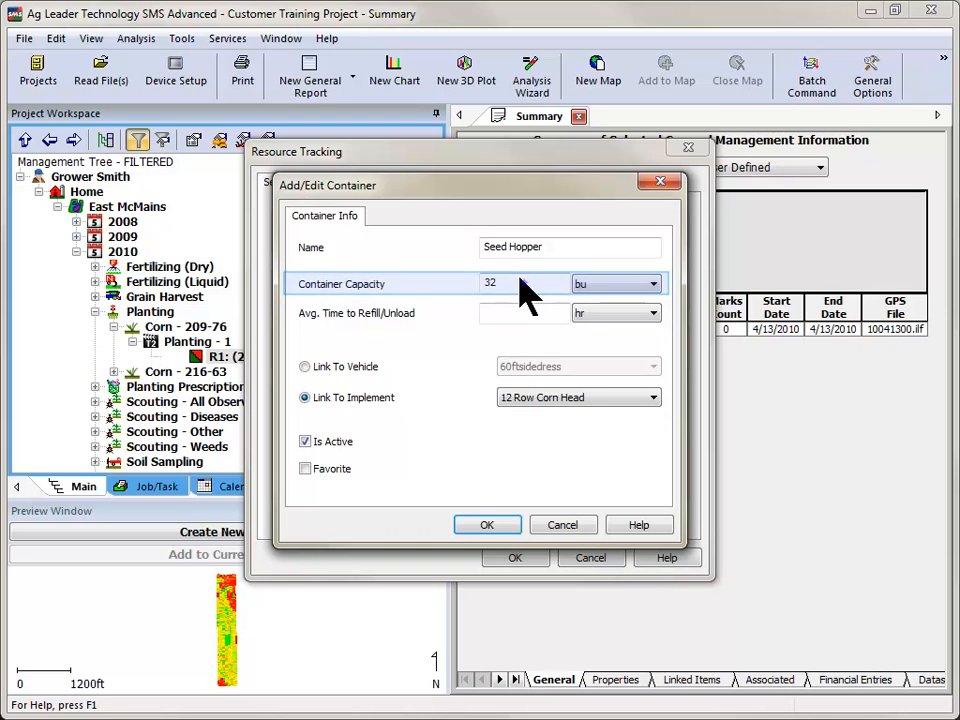
click(524, 312)
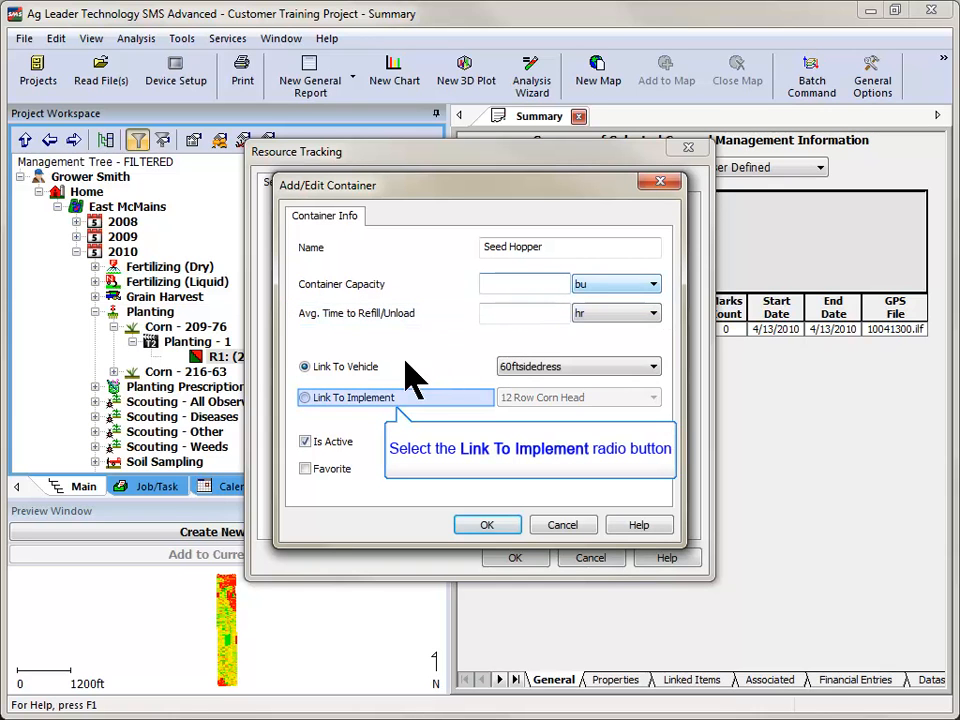
mouse_move(356, 410)
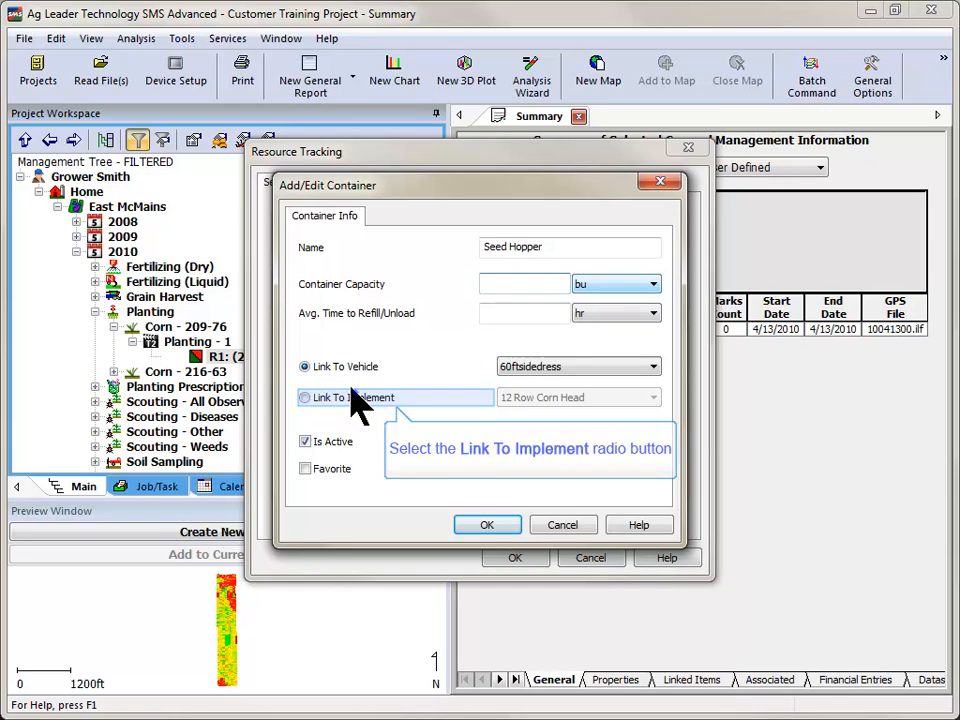
click(304, 396)
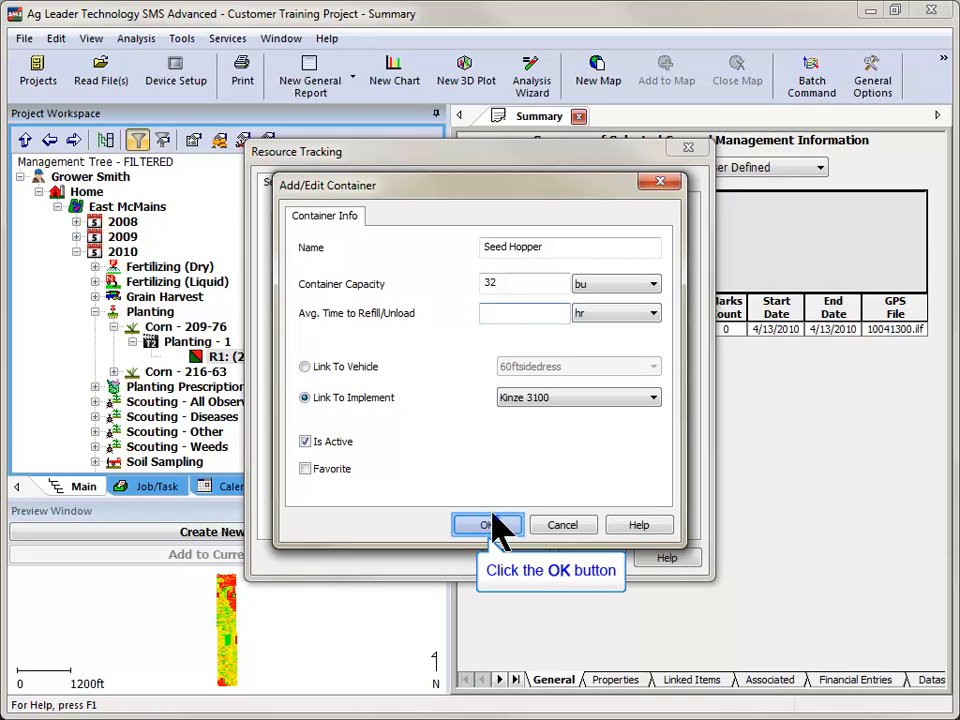
click(488, 524)
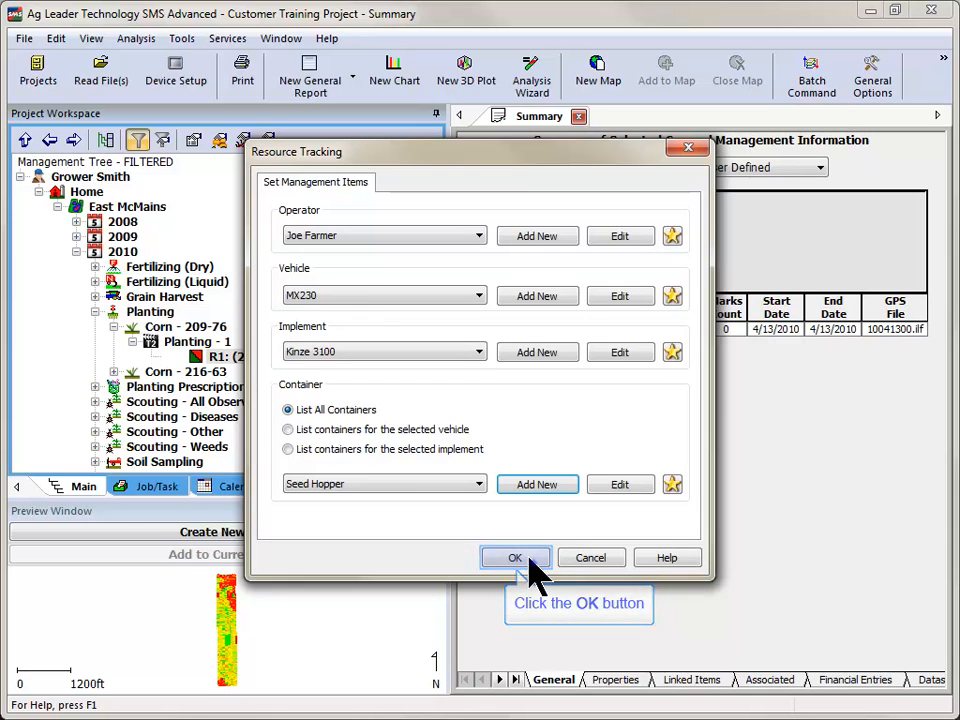
Apply the resource assignments, giving 7.423 gal(US) total fuel used, and begin a new general report
click(516, 556)
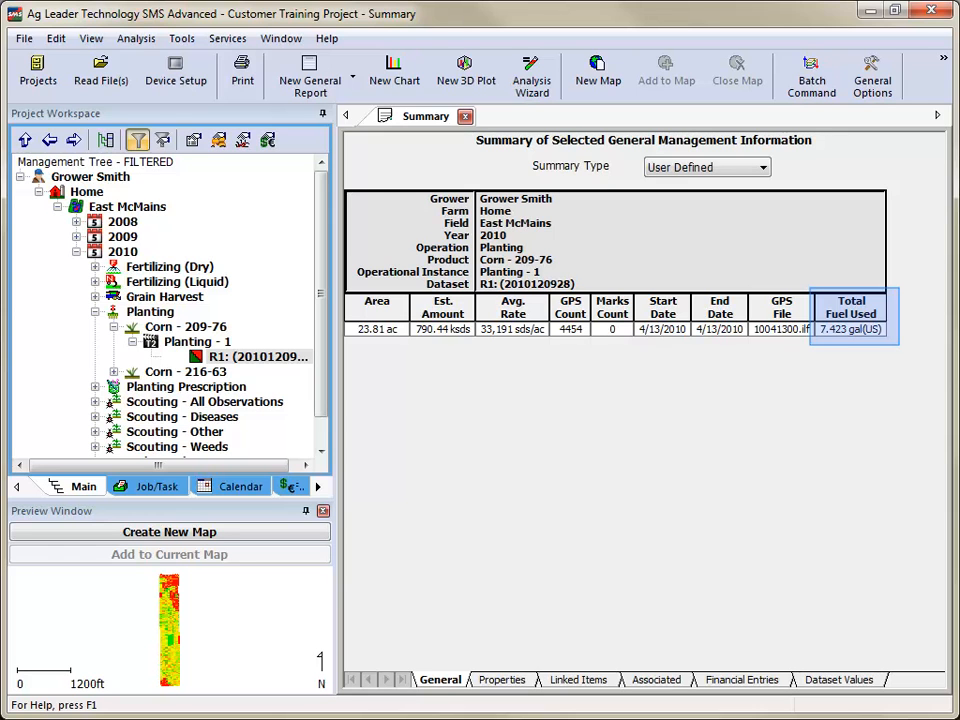
click(310, 76)
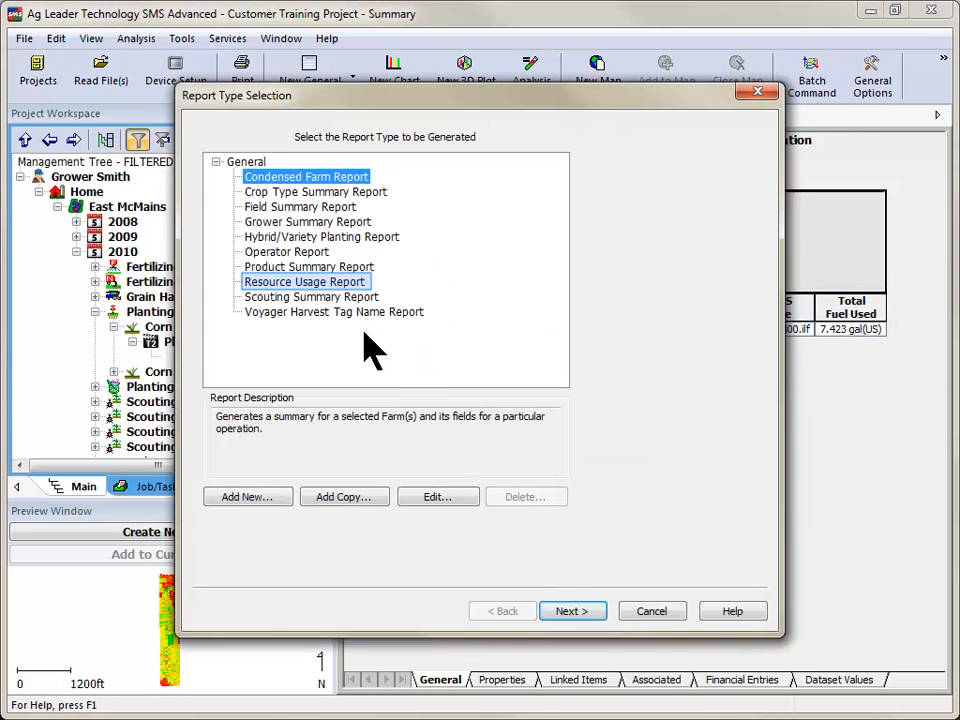
mouse_move(330, 288)
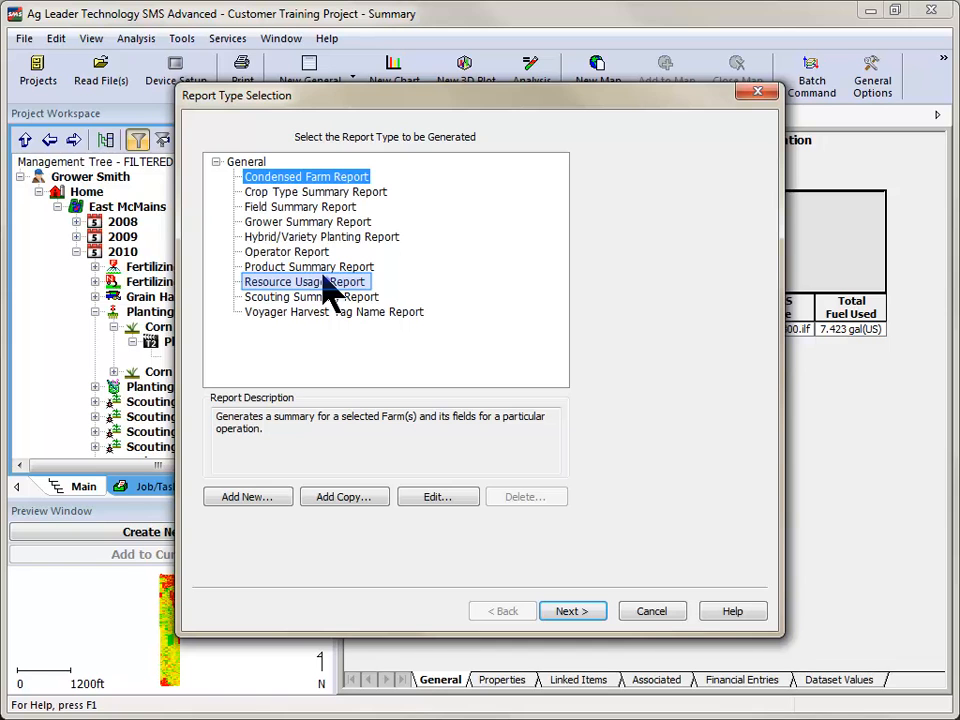
Generate the Resource Usage Report for Grower Smith's 2010 corn planting with Kinze 3100 and Joe Farmer
click(572, 612)
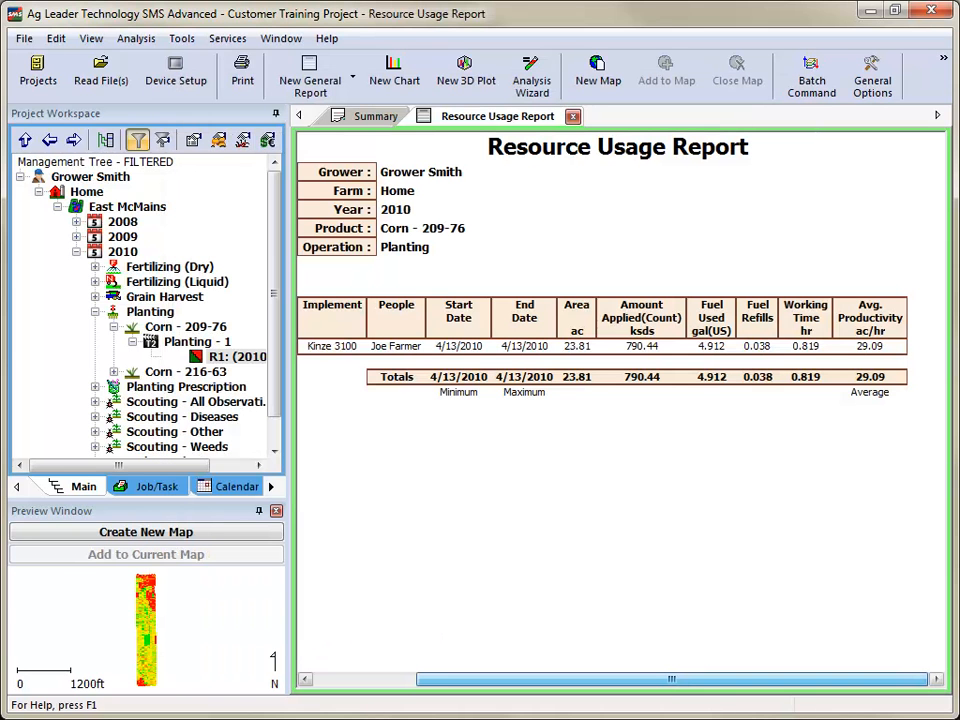